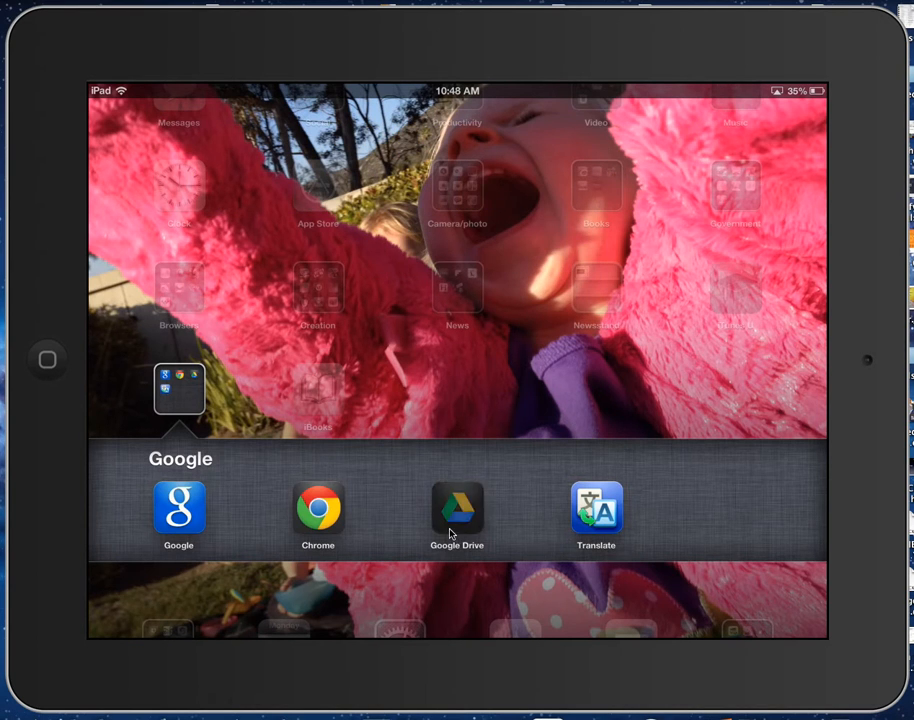
Launch Google Drive from the home screen's Google folder
click(456, 504)
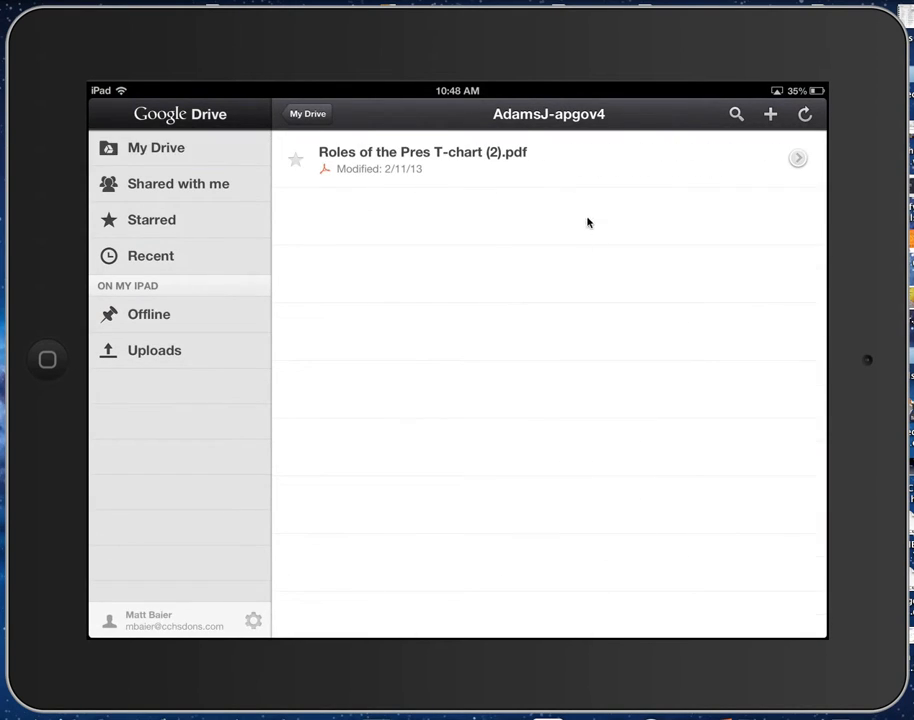
mouse_move(664, 196)
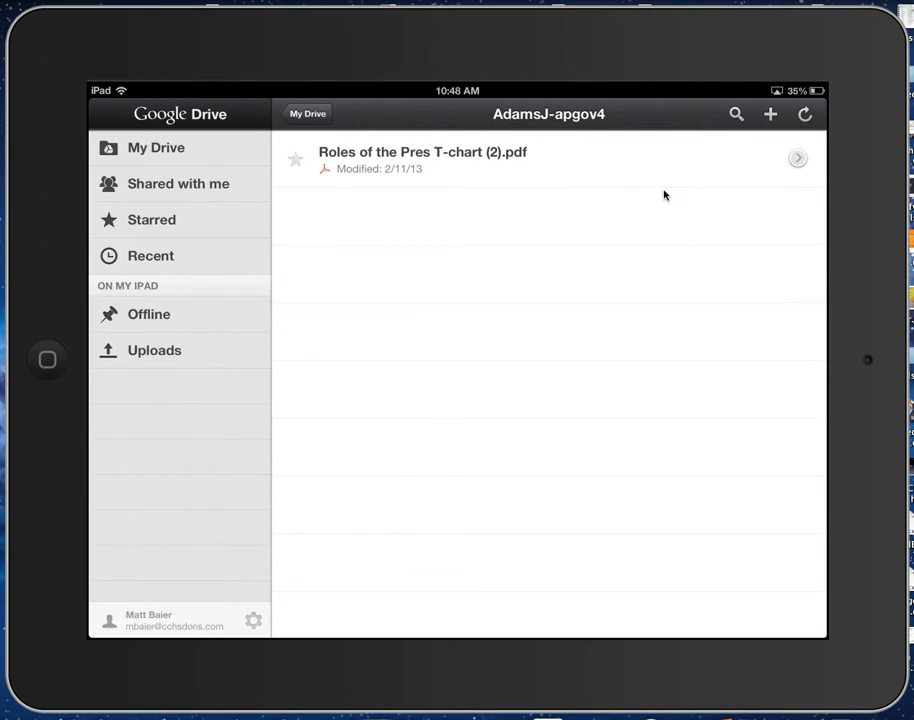
mouse_move(772, 156)
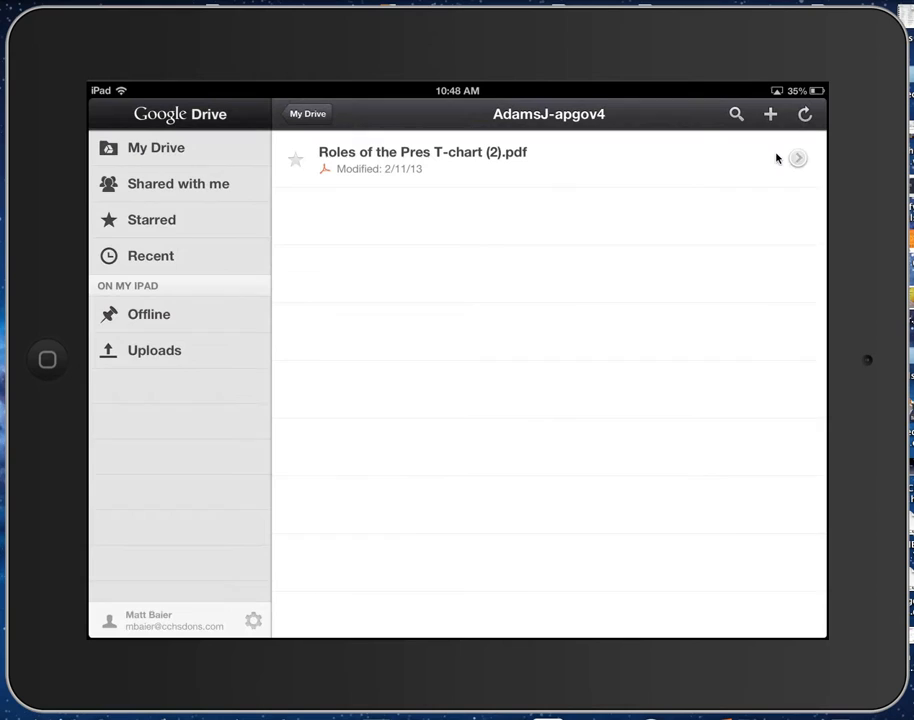
Upload the giraffe photo from Camera Roll so the folder holds a JPG beside the PDF
click(768, 112)
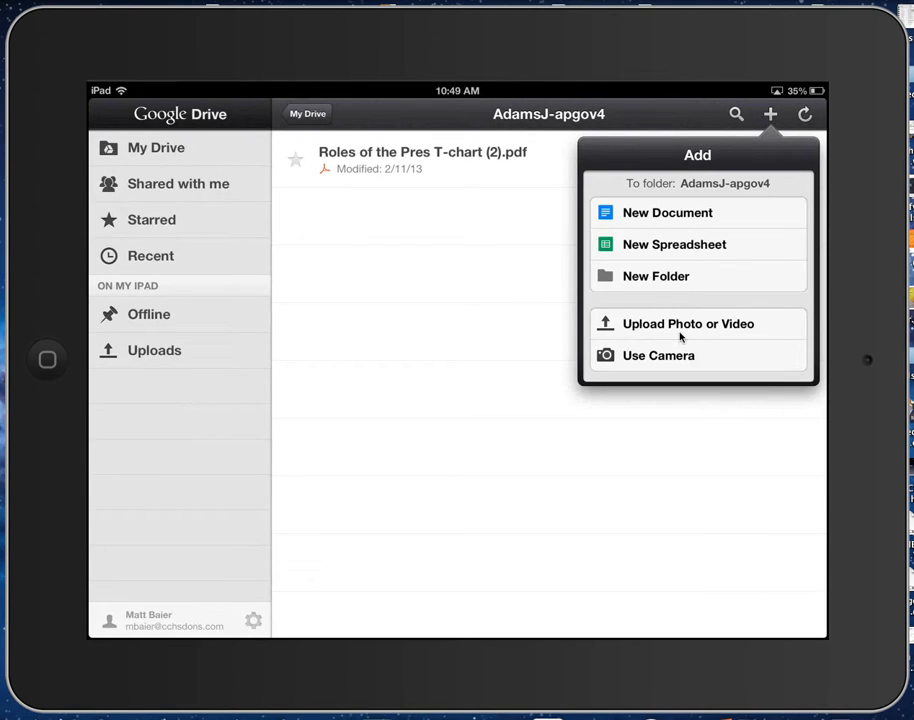
click(688, 324)
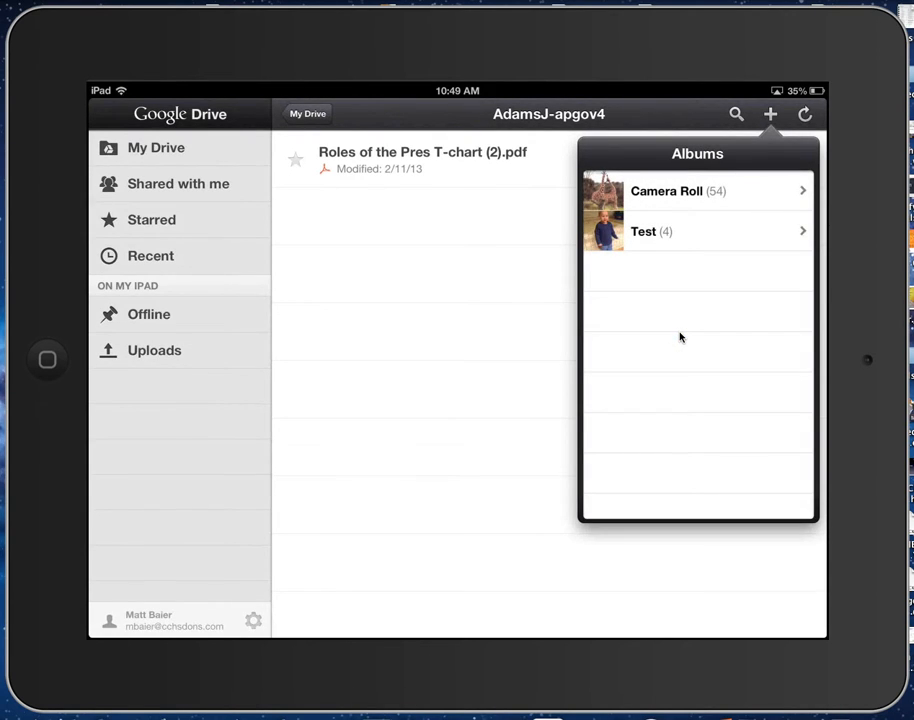
click(668, 190)
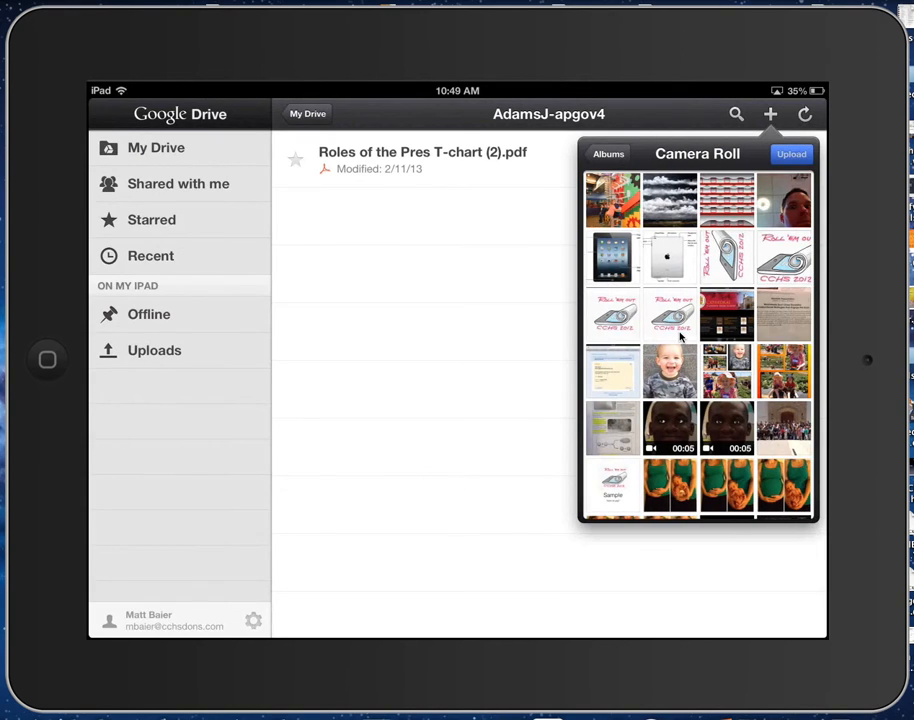
scroll(down, 3)
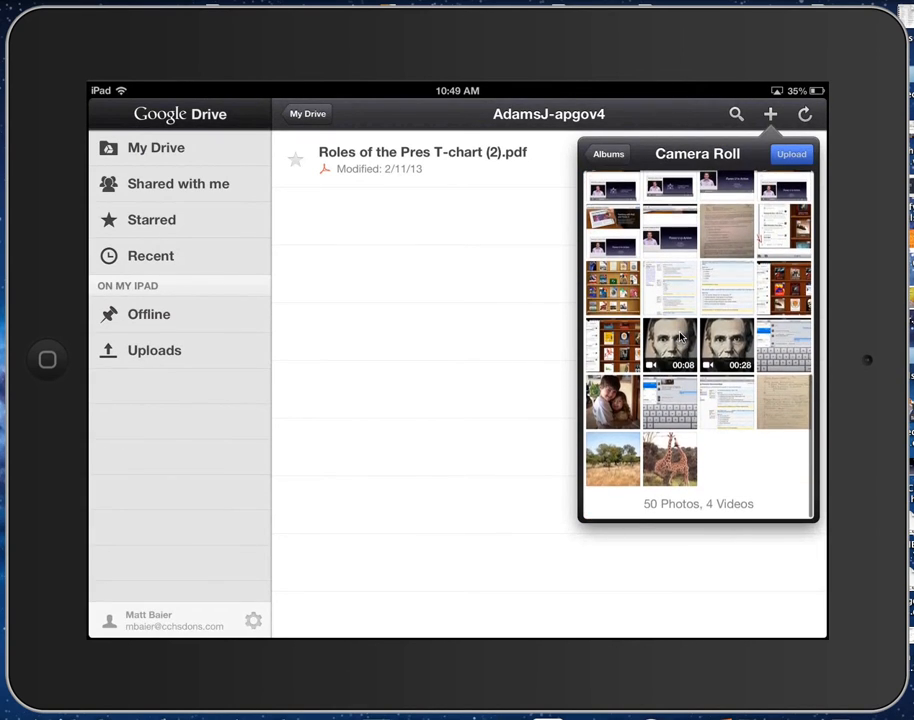
click(668, 460)
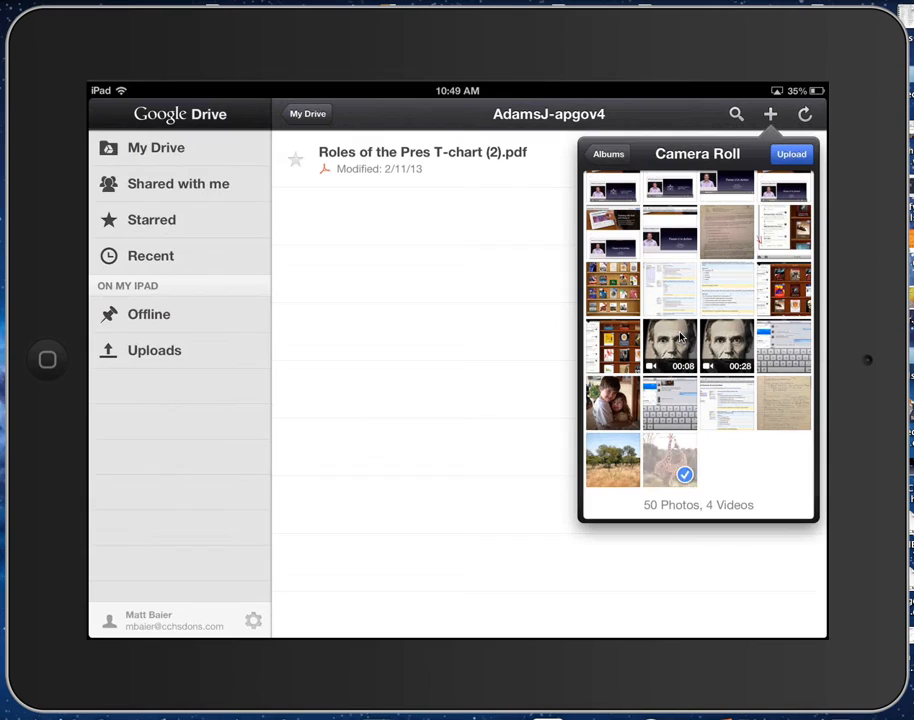
click(792, 154)
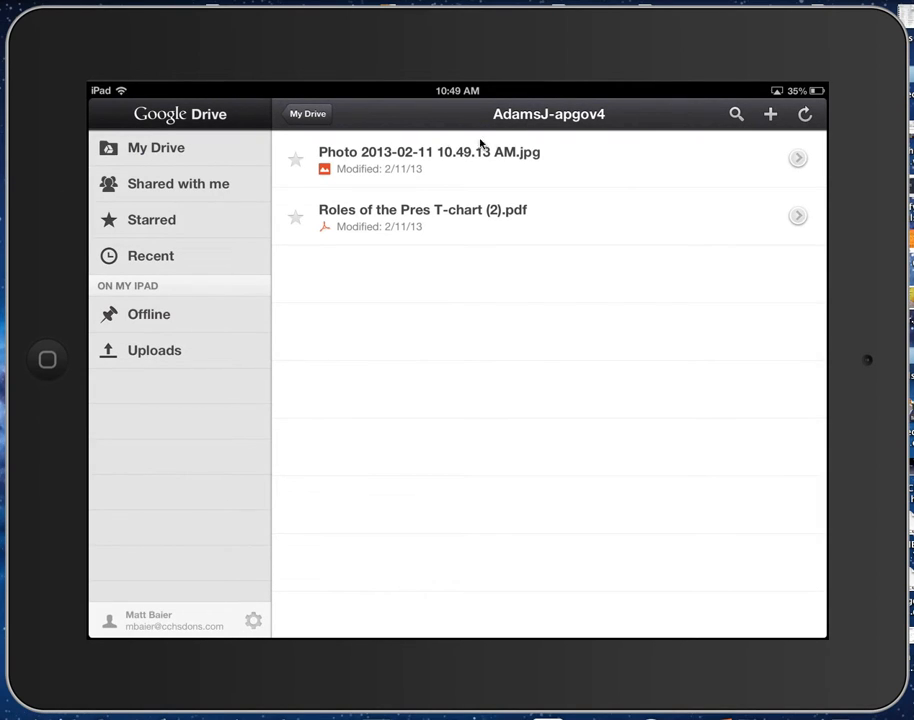
mouse_move(352, 156)
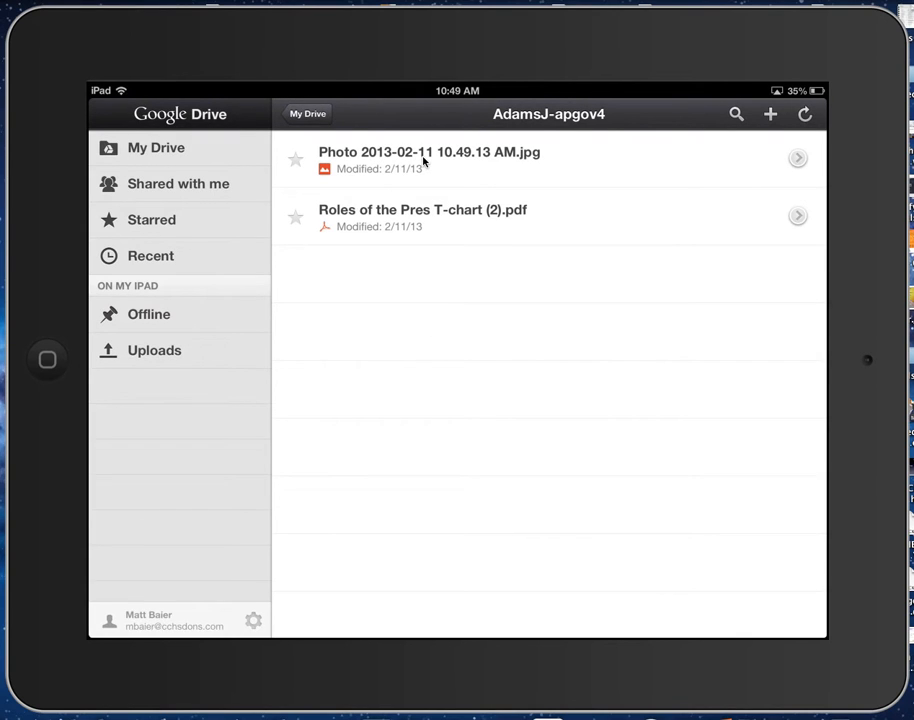
Rename the uploaded JPG to 'Giraffe habitat' from its details via Actions > Rename
click(796, 158)
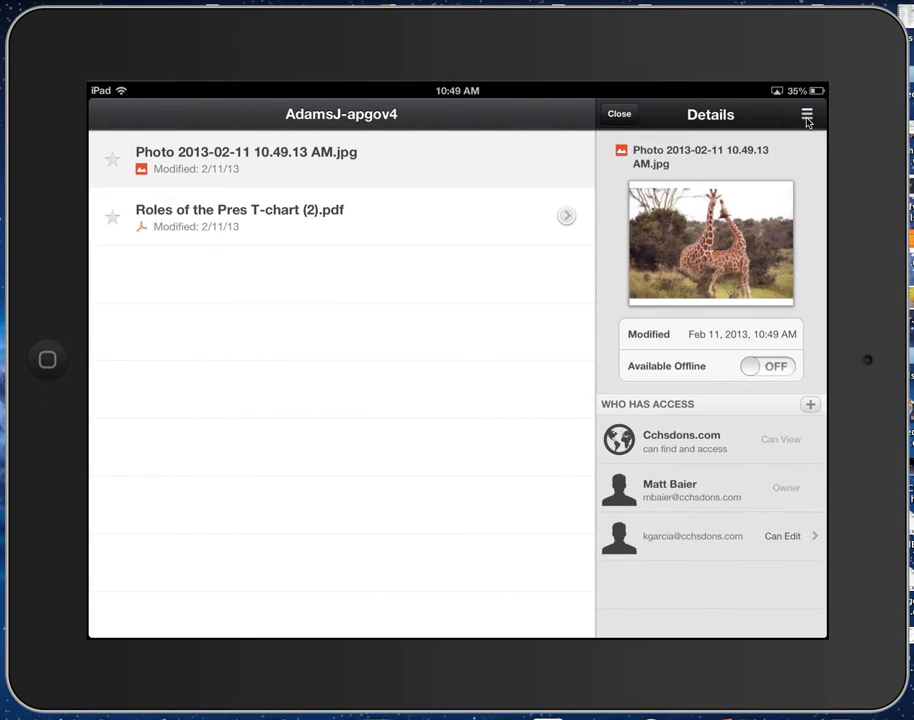
click(656, 222)
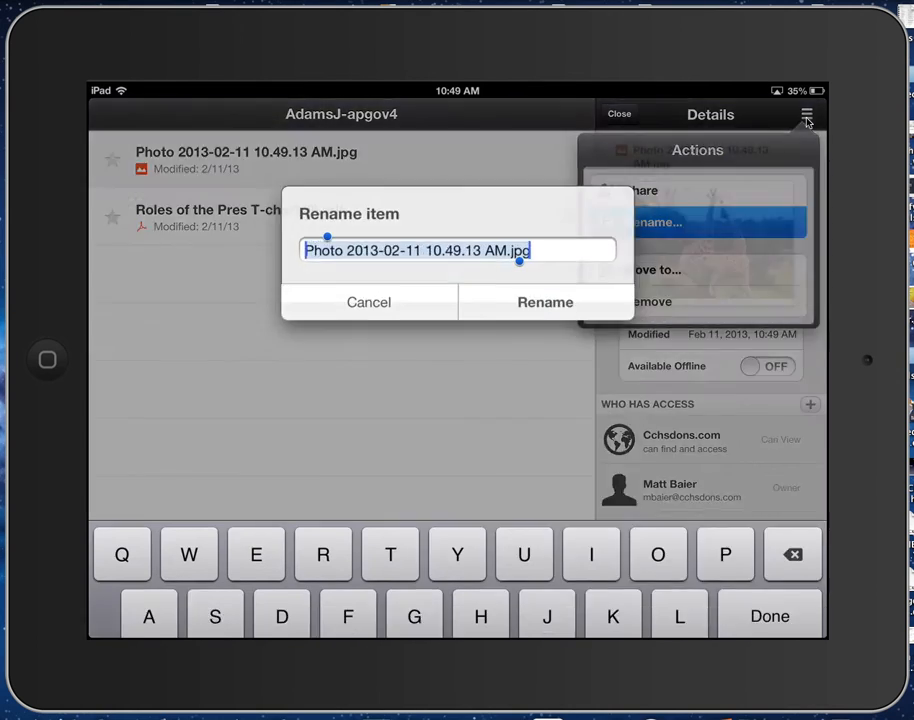
text(Giraffe habitat)
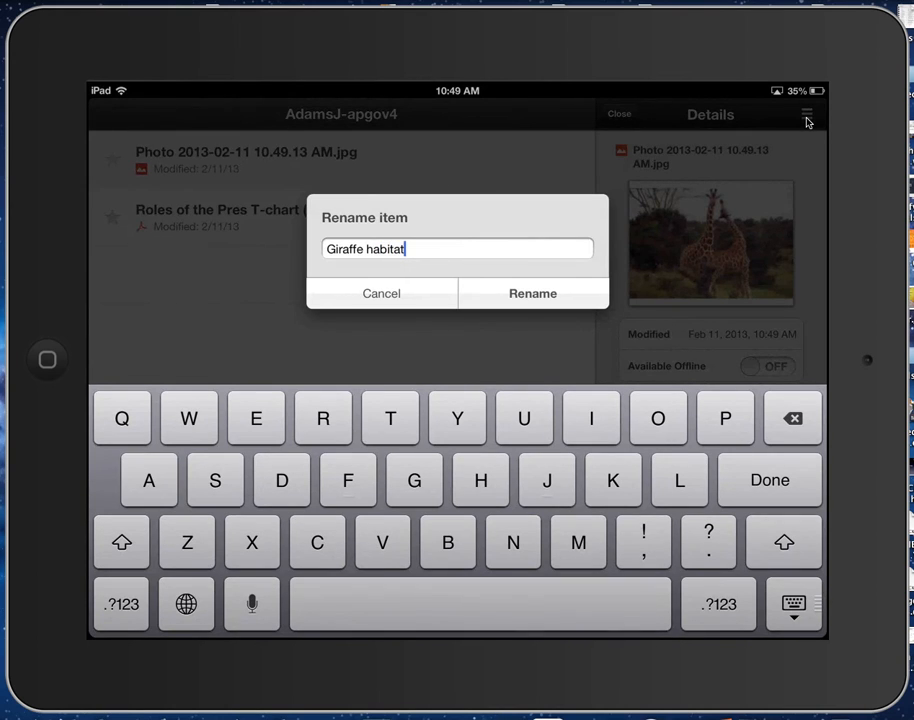
click(532, 292)
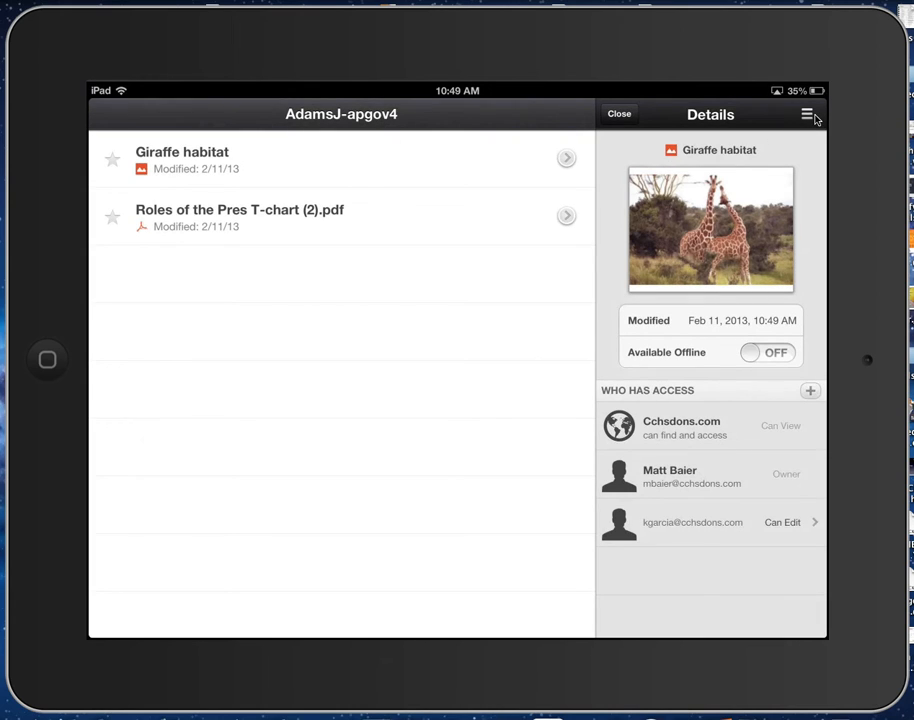
Move Giraffe habitat into AdamsJ-Bio5, leaving only the PDF in AdamsJ-apgov4
click(808, 114)
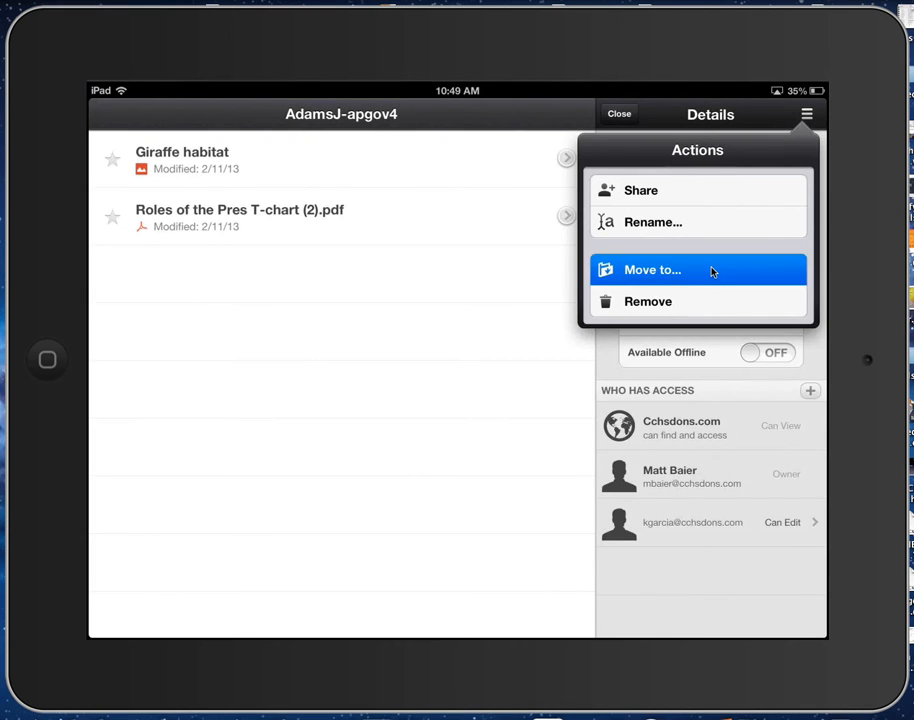
click(652, 268)
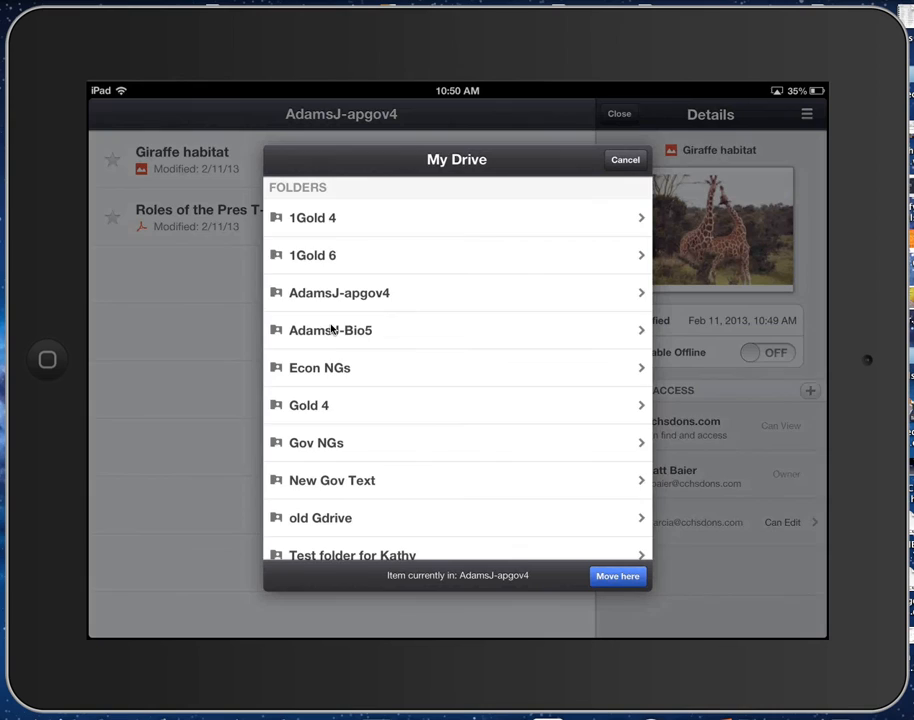
click(330, 330)
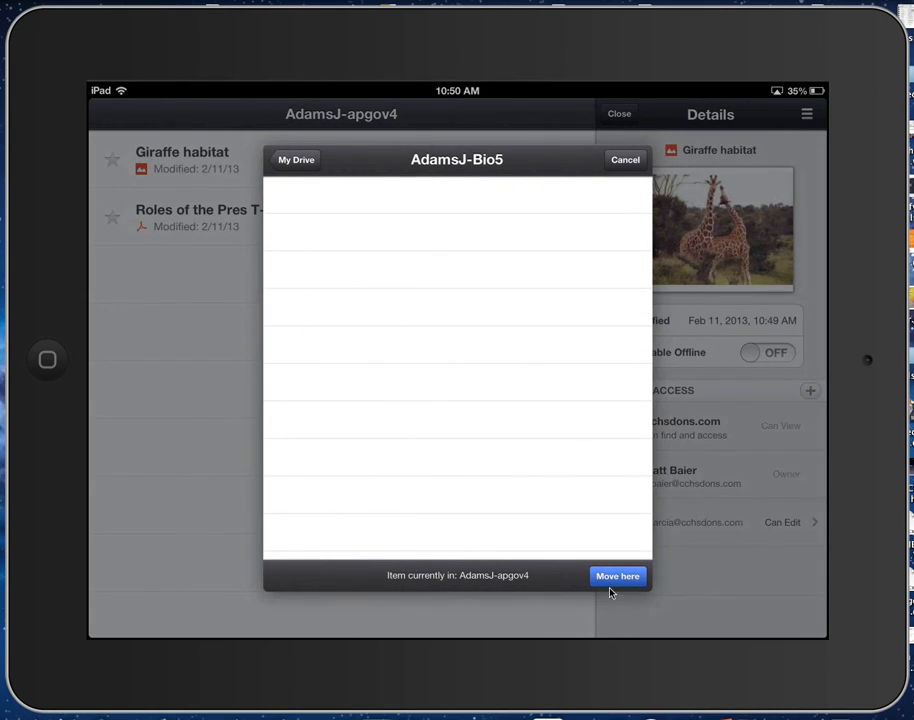
click(616, 576)
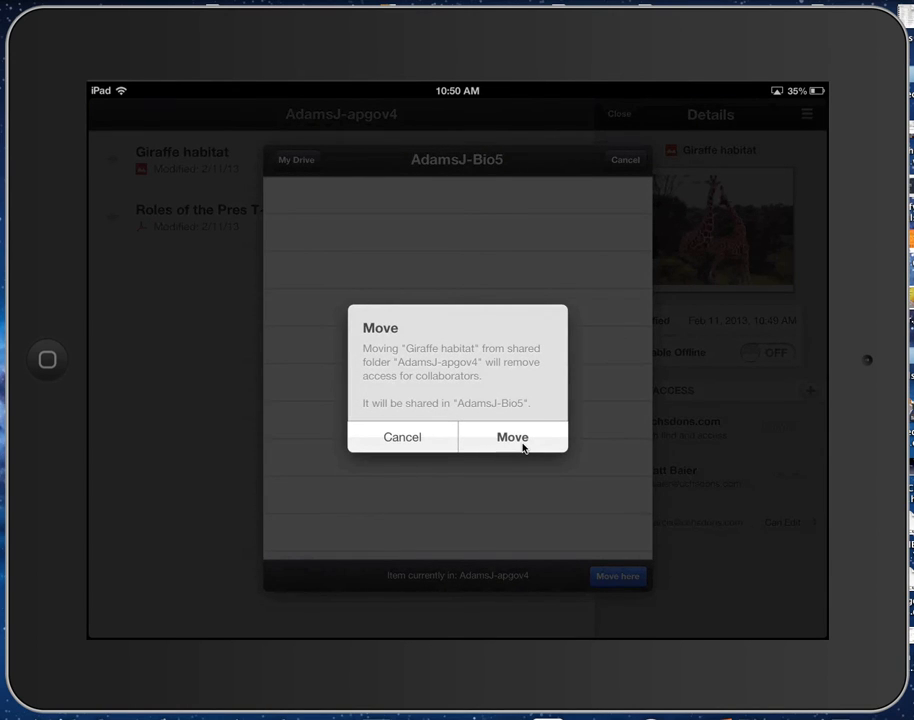
click(512, 436)
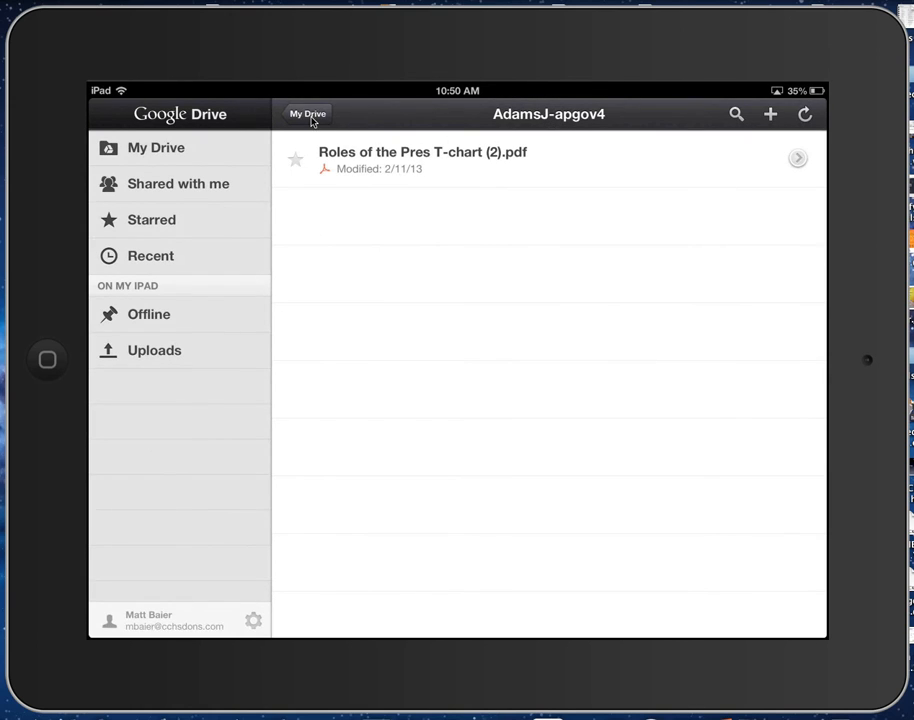
From My Drive, enter AdamsJ-Bio5, preview Giraffe habitat and close the preview
click(308, 112)
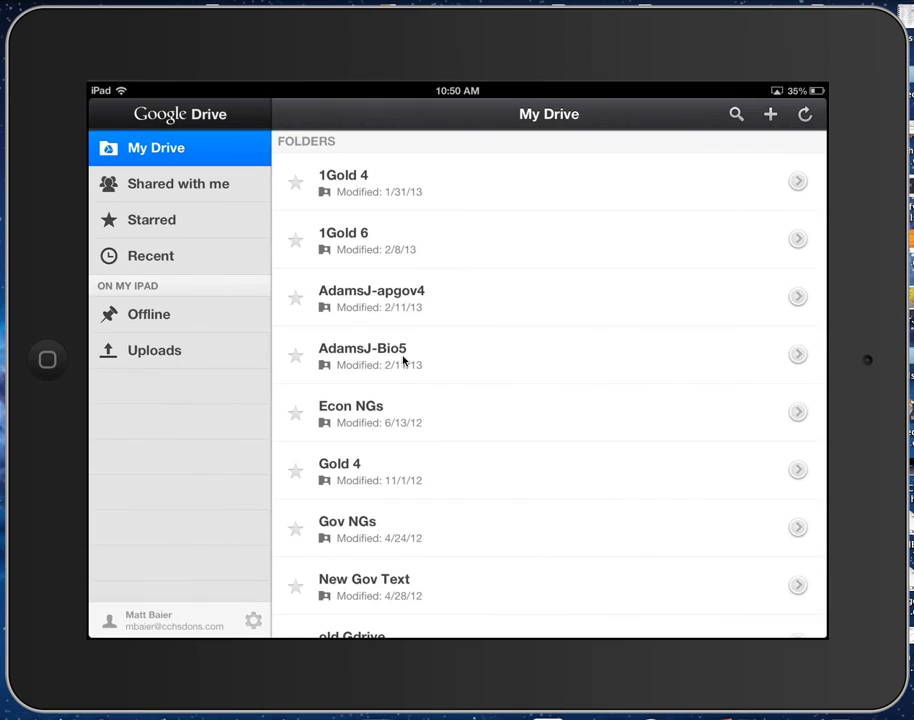
click(362, 356)
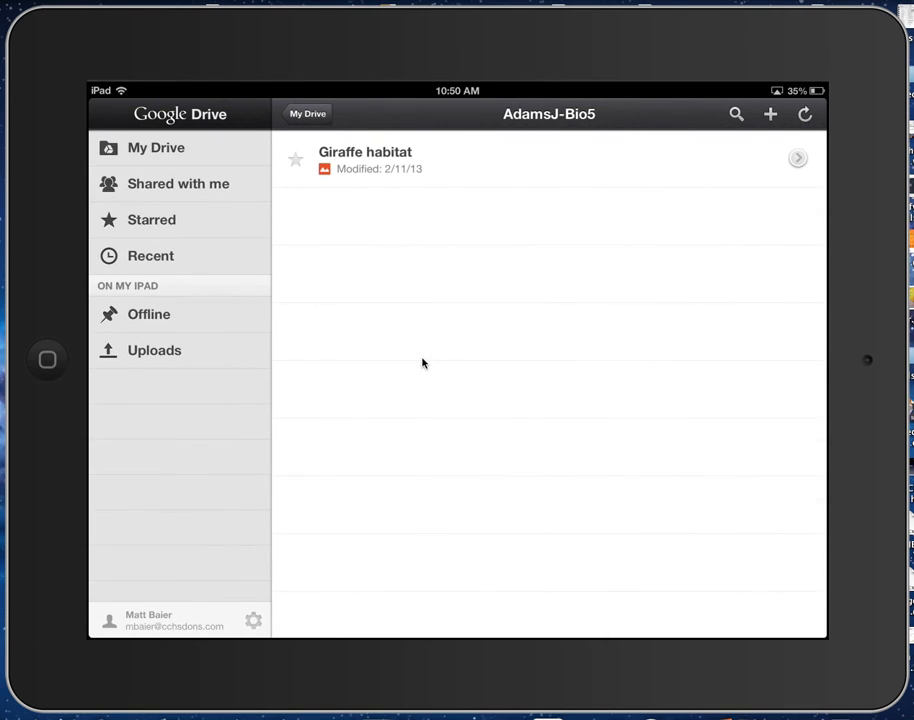
click(364, 160)
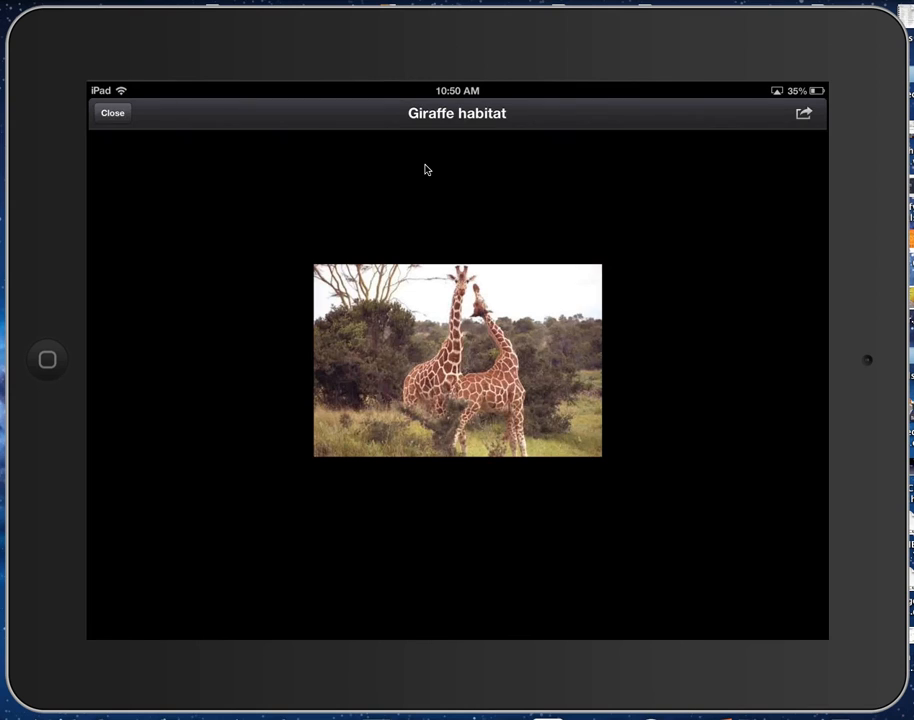
click(112, 112)
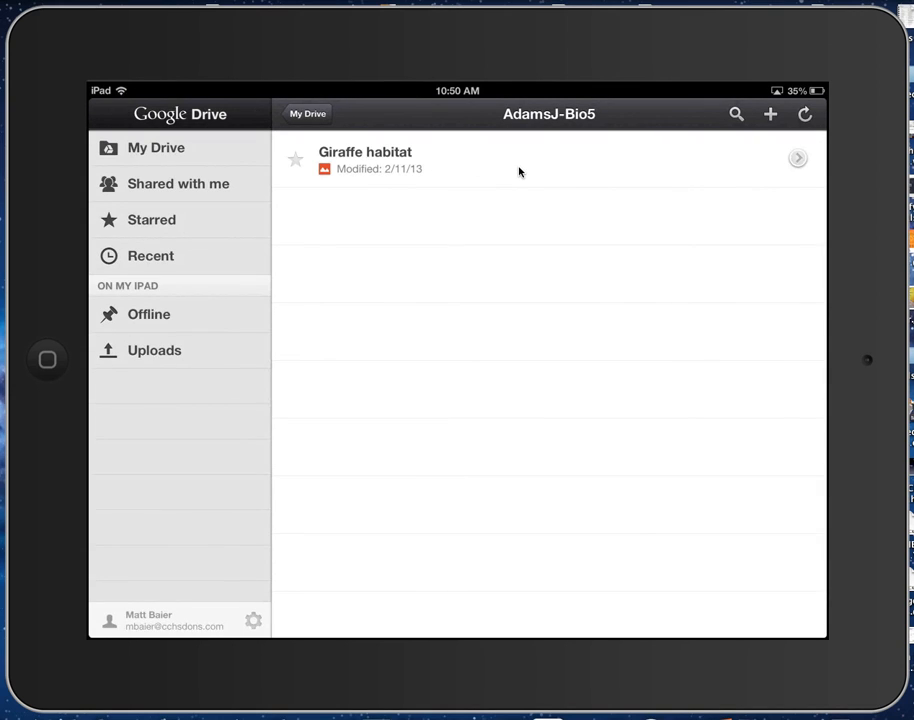
mouse_move(796, 158)
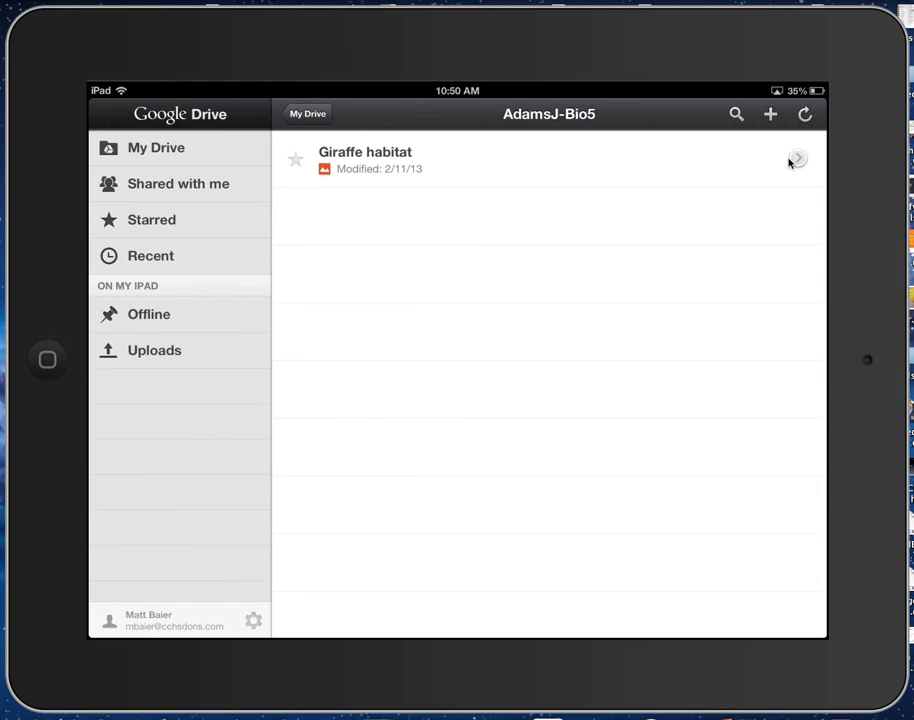
Remove Giraffe habitat via its details' Actions menu so AdamsJ-Bio5 shows no items
click(796, 160)
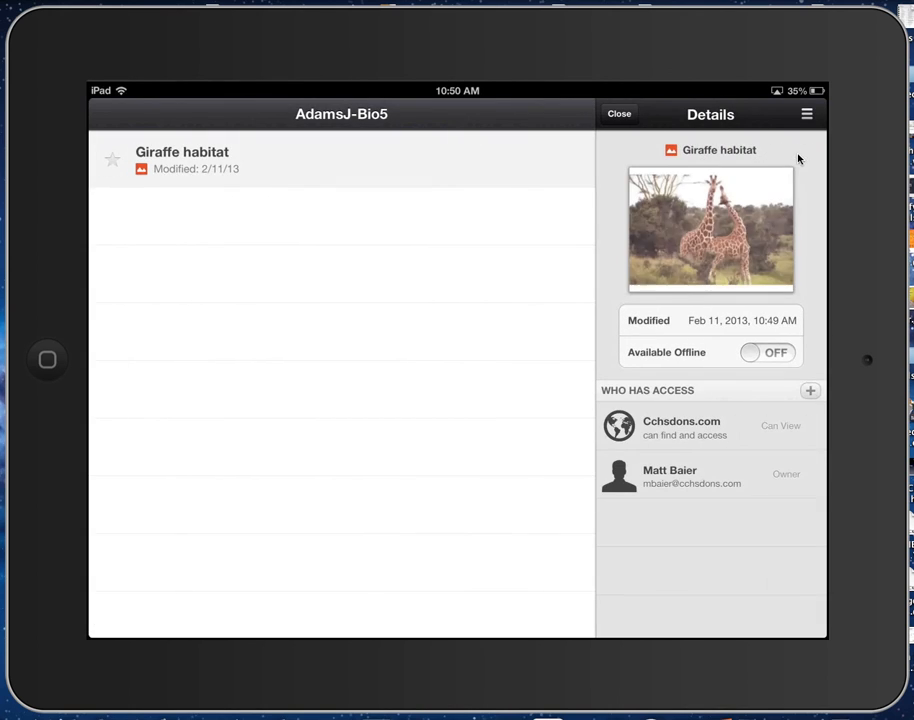
click(806, 112)
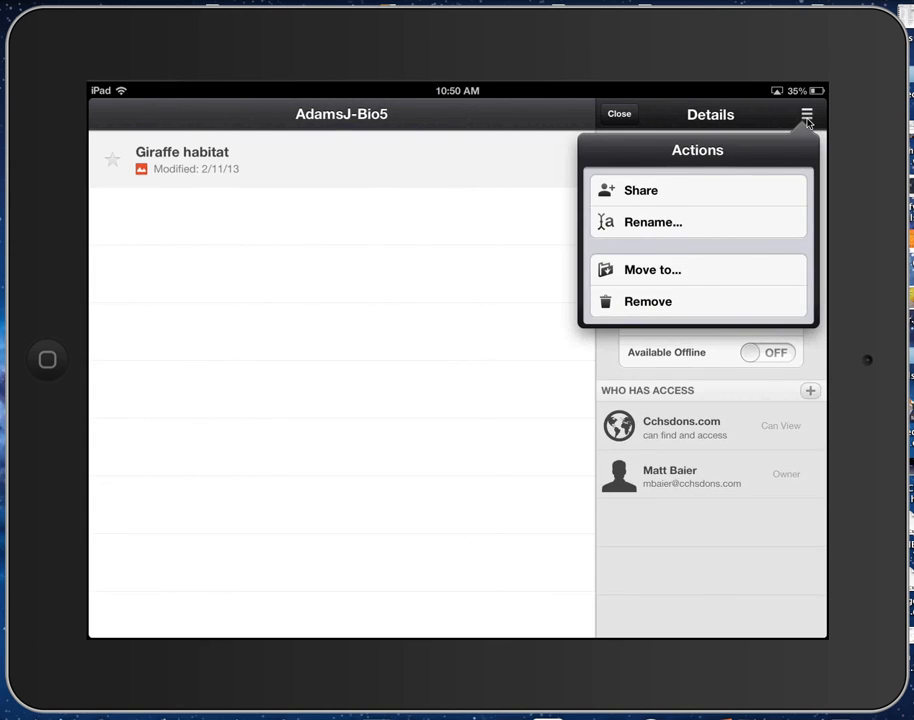
mouse_move(664, 308)
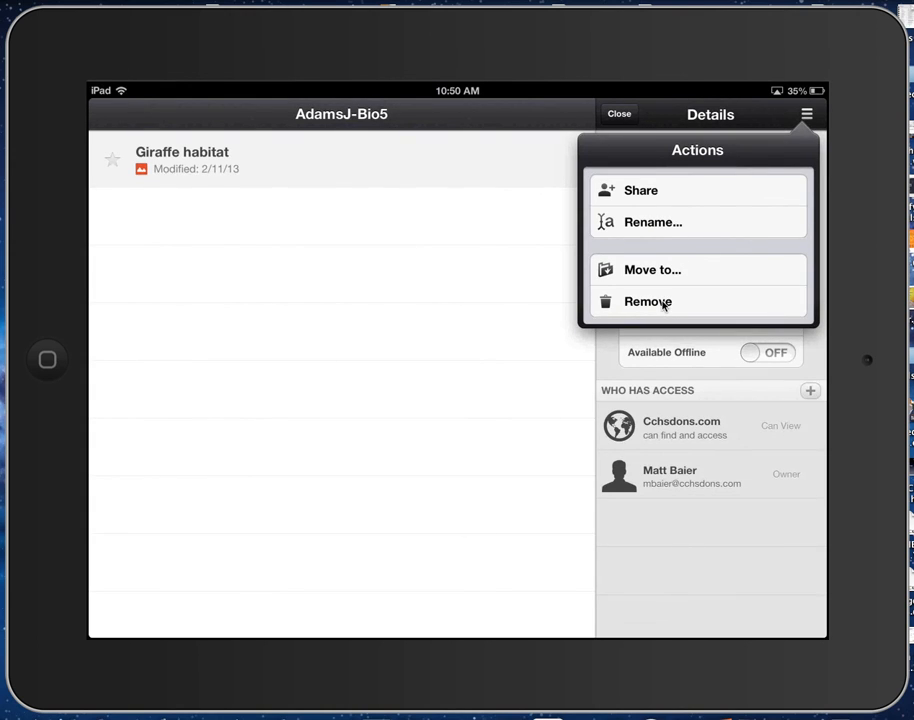
click(648, 300)
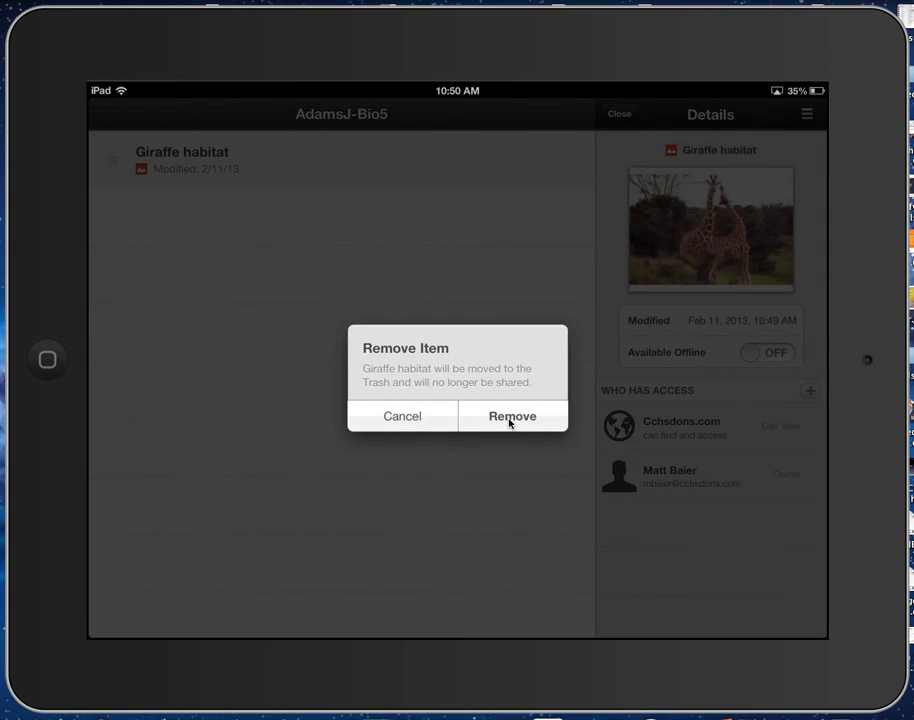
click(512, 416)
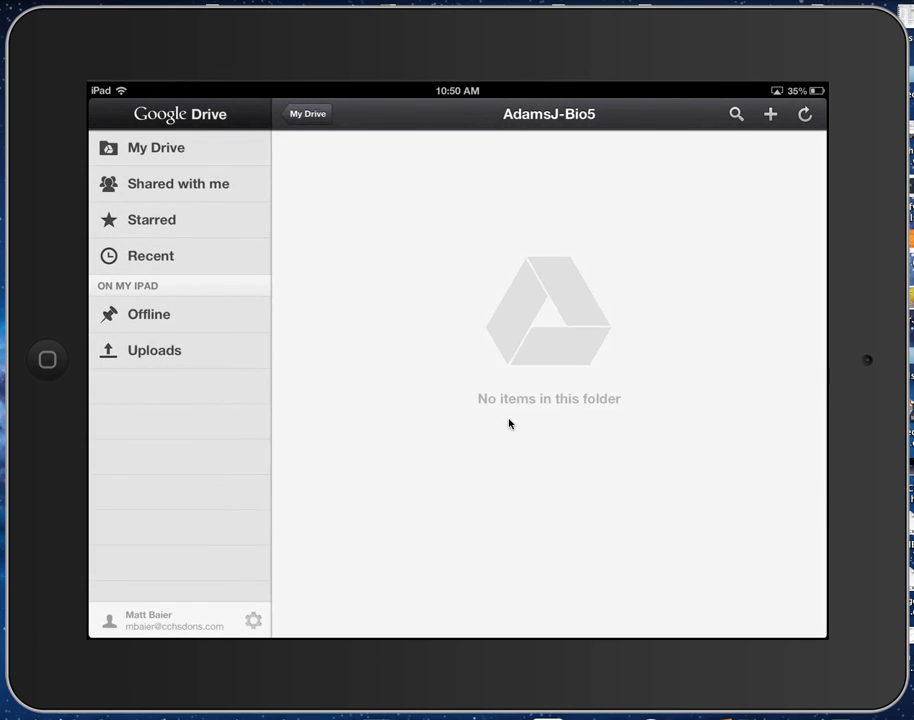